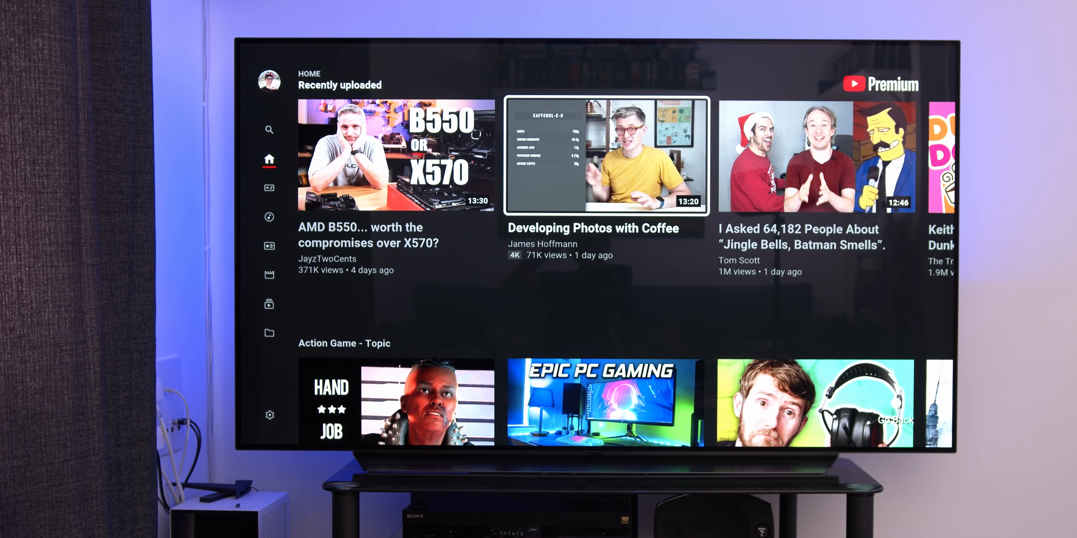
scroll(right, 3)
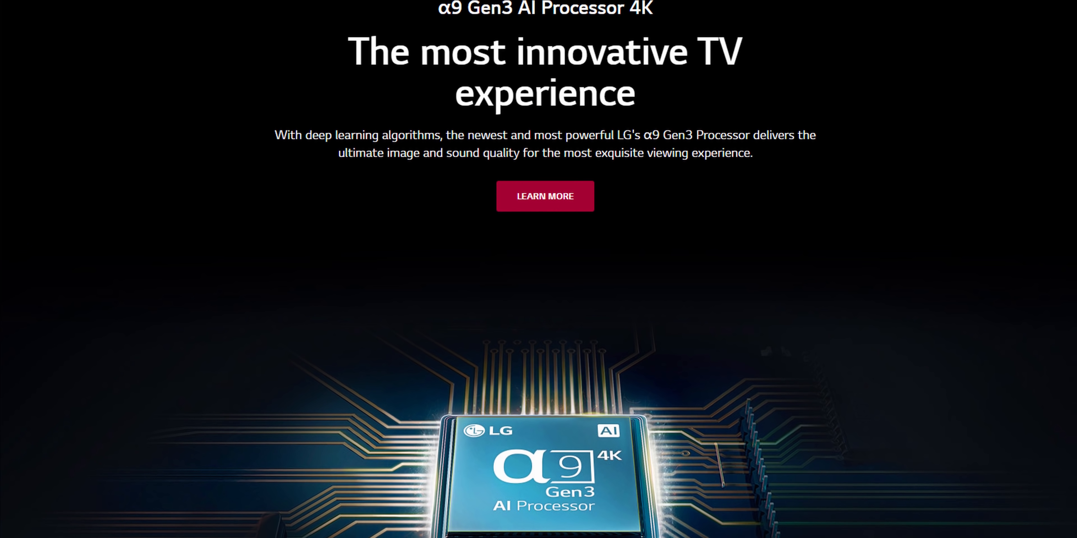
scroll(down, 3)
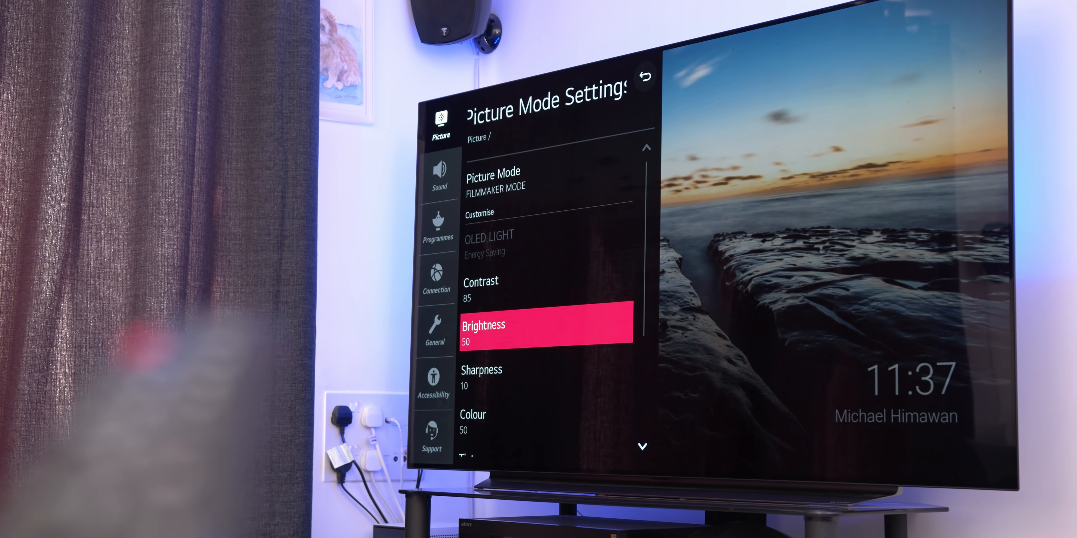
scroll(down, 3)
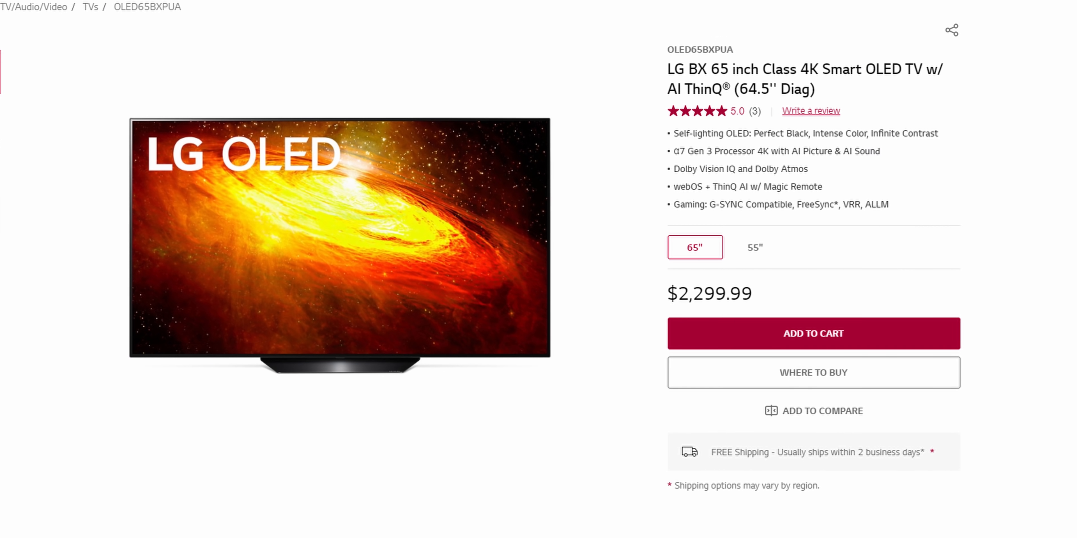
scroll(down, 3)
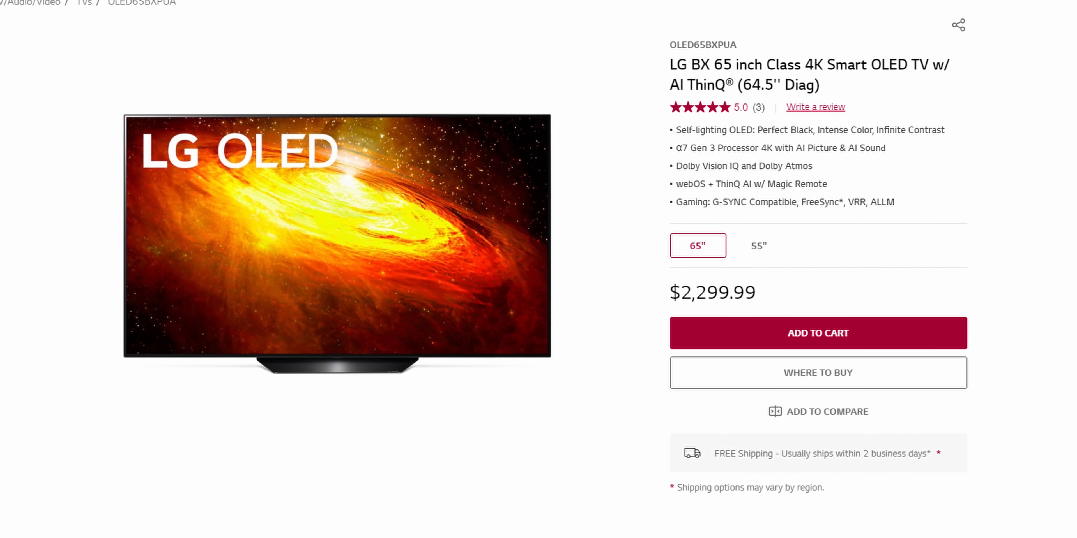